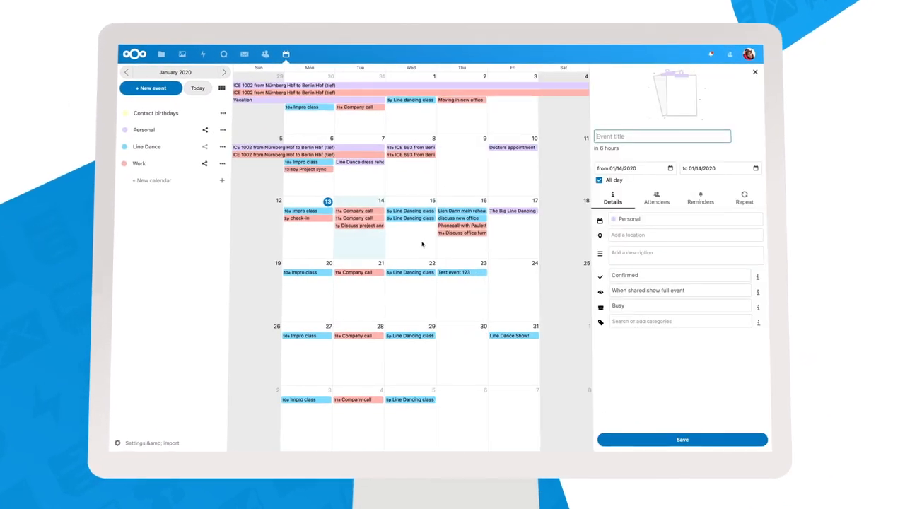
Step: Draft the event titled 'Line Dance Training', assign its calendar and review the invited attendee
text(Line Dance Training)
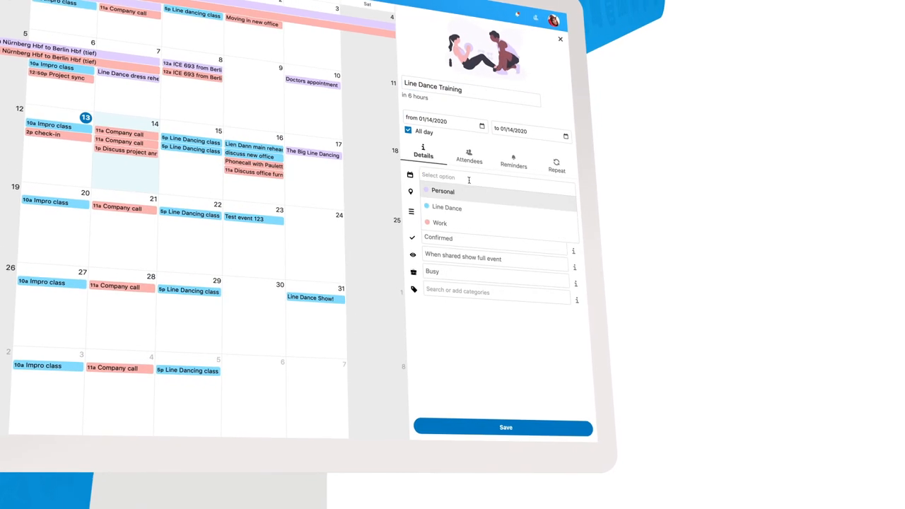
click(468, 157)
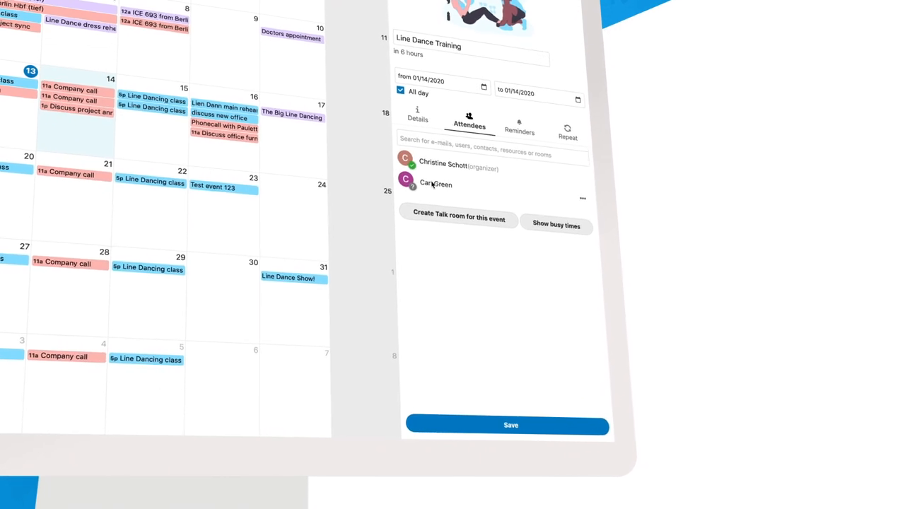
click(458, 218)
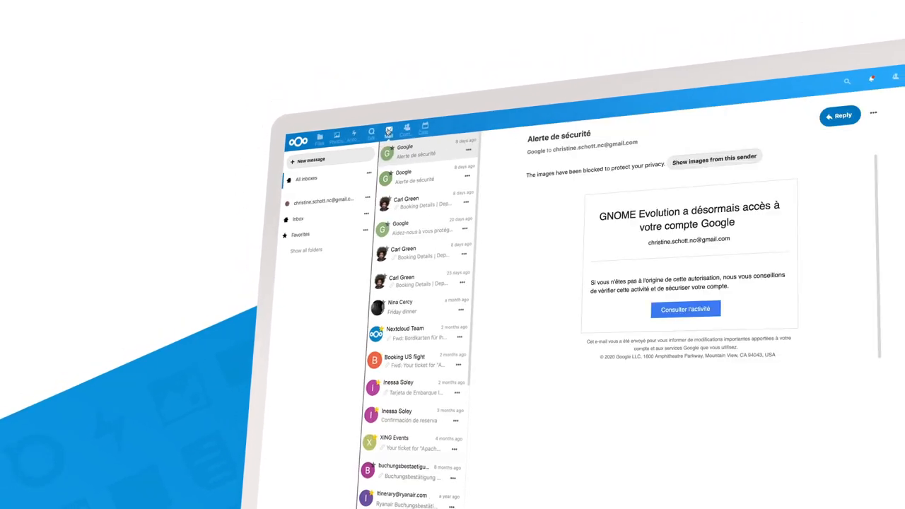
Step: Reply to the Friday dinner email 'Hi Nina, perfect, I'm happy to see you then...' and add the LAX–DFW flight to the calendar
click(399, 307)
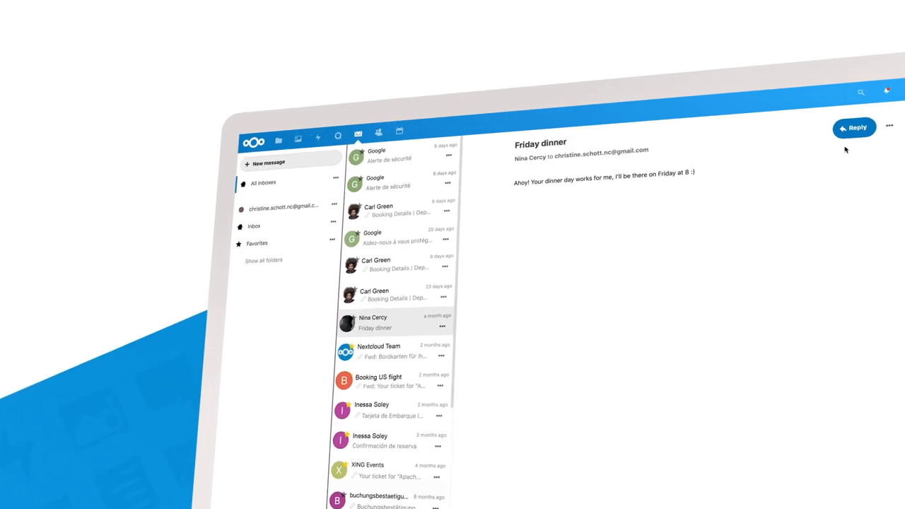
click(855, 127)
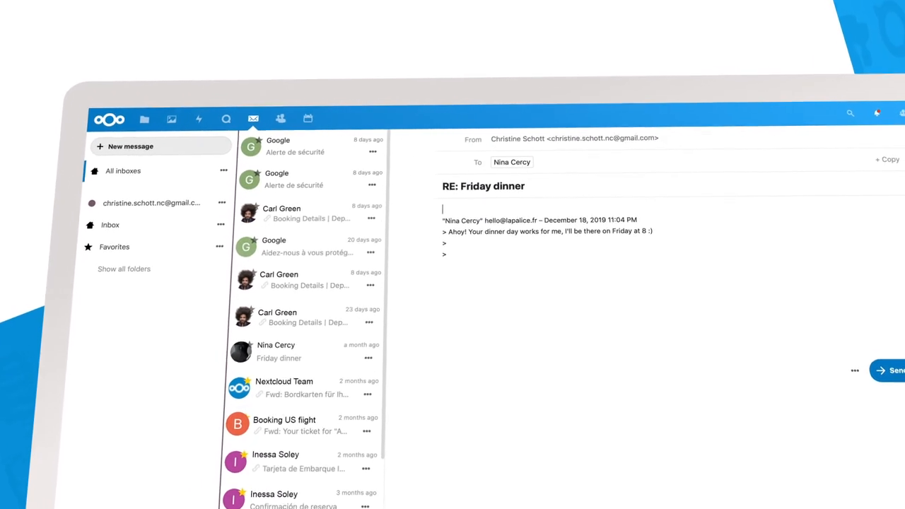
text(Hi Nina, perfect, I'm happy to see you then...)
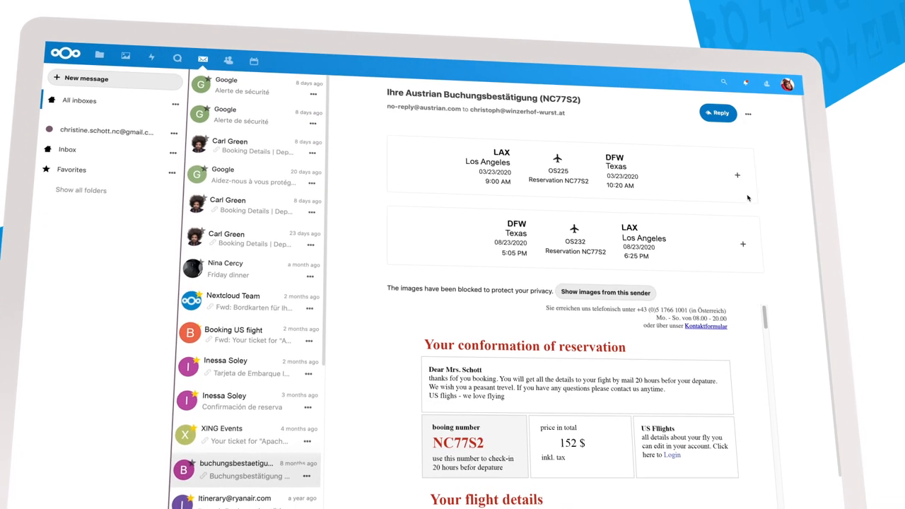
click(736, 175)
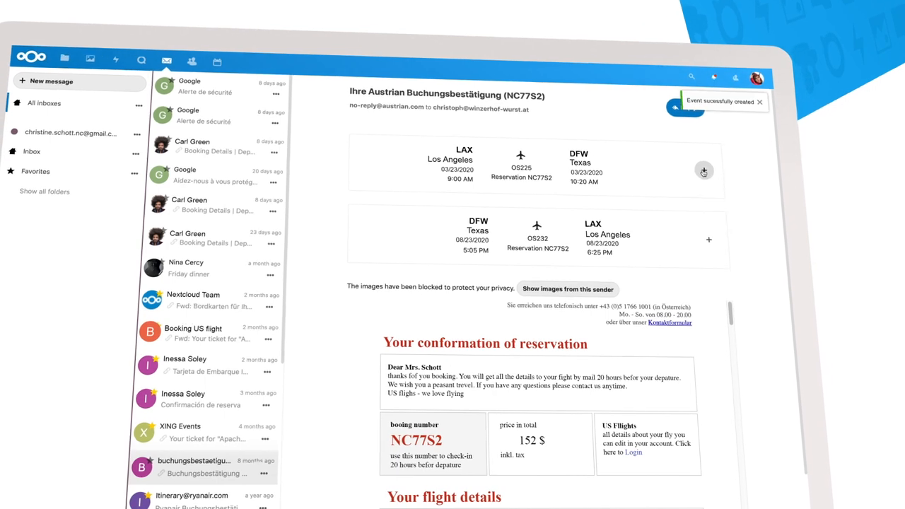